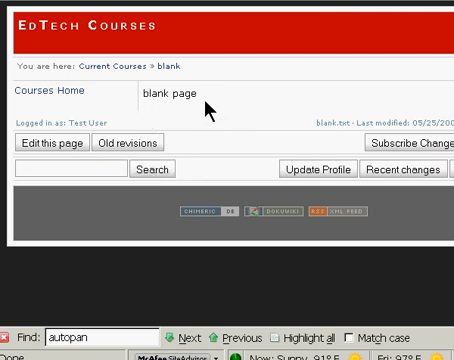
{"action": "mouse_move", "coordinate": [48, 140]}
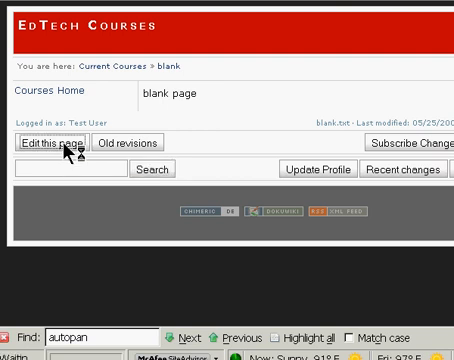
Add a 'new text' line below 'blank page' and save the page
{"action": "left_click", "coordinate": [48, 142]}
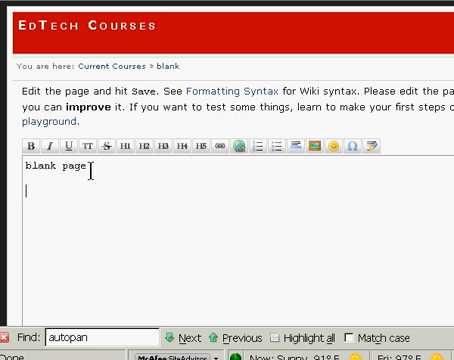
{"action": "type", "text": "new tex"}
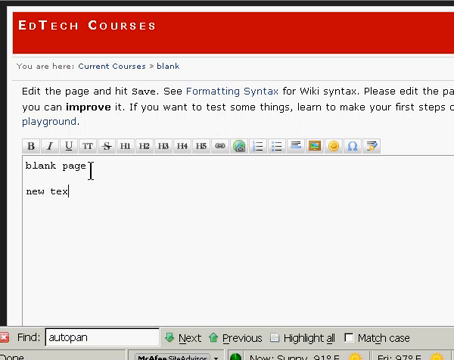
{"action": "type", "text": "t"}
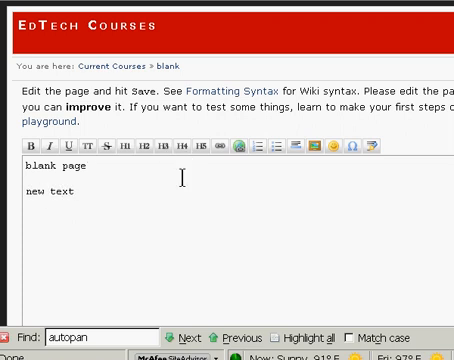
{"action": "scroll", "scroll_direction": "down", "scroll_amount": 3}
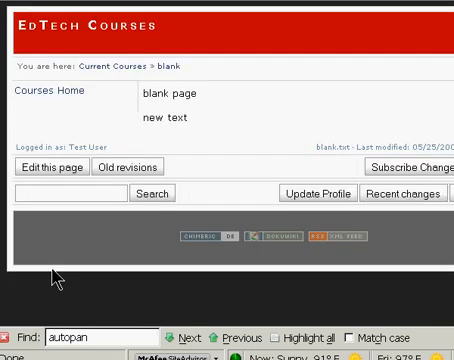
{"action": "mouse_move", "coordinate": [192, 113]}
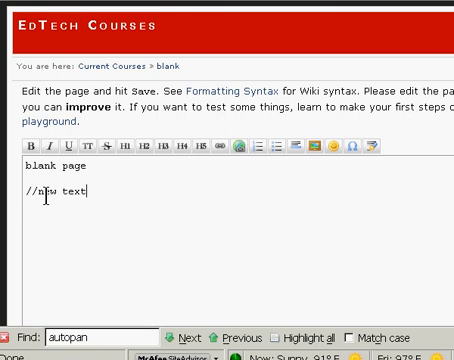
Wrap 'new text' in // markup so it saves as italic
{"action": "type", "text": "//"}
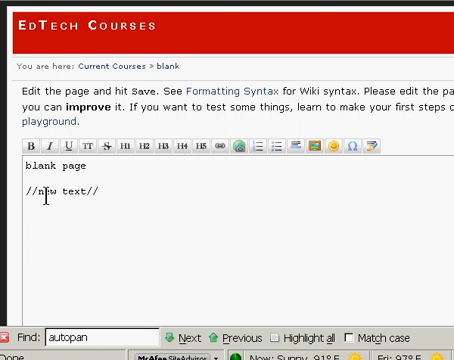
{"action": "scroll", "scroll_direction": "down", "scroll_amount": 3}
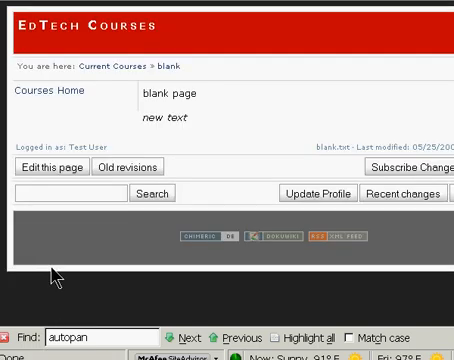
{"action": "mouse_move", "coordinate": [159, 131]}
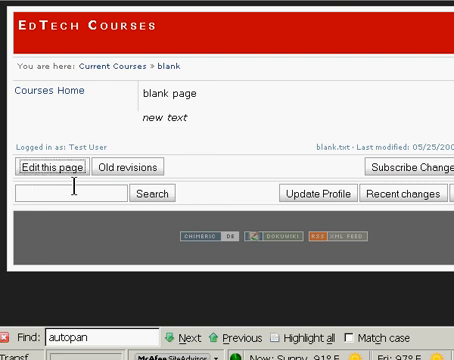
Reopen the page source and try formatting on 'new text', leaving it plain
{"action": "left_click", "coordinate": [52, 166]}
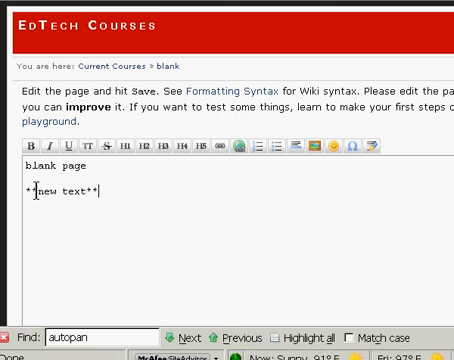
{"action": "scroll", "scroll_direction": "down", "scroll_amount": 3}
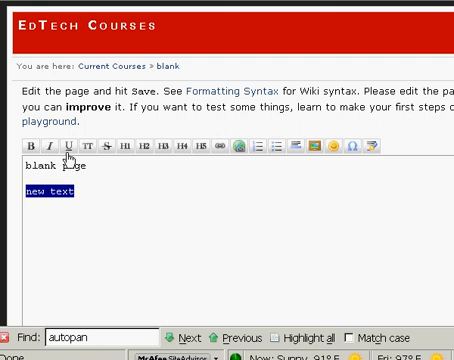
{"action": "mouse_move", "coordinate": [64, 160]}
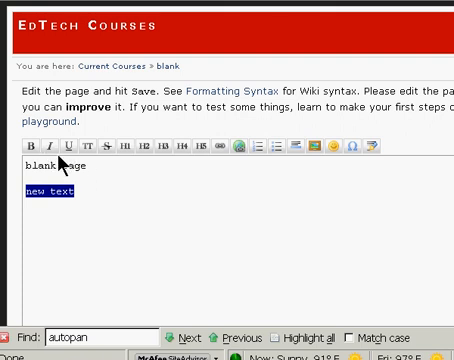
{"action": "mouse_move", "coordinate": [13, 147]}
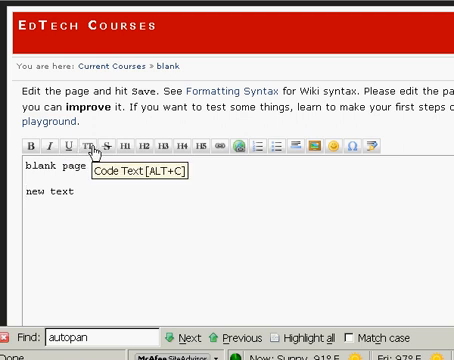
{"action": "mouse_move", "coordinate": [103, 163]}
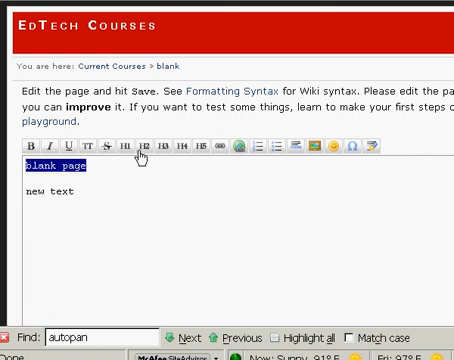
{"action": "mouse_move", "coordinate": [146, 142]}
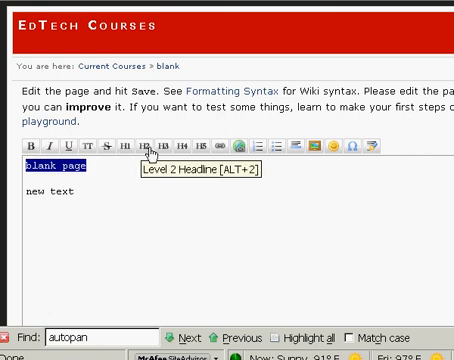
Apply the H2 Level 2 Headline format to 'blank page'
{"action": "left_click", "coordinate": [147, 150]}
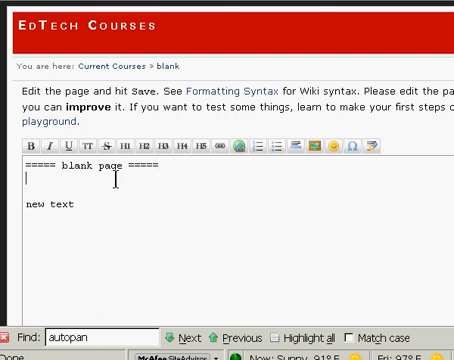
{"action": "scroll", "scroll_direction": "down", "scroll_amount": 3}
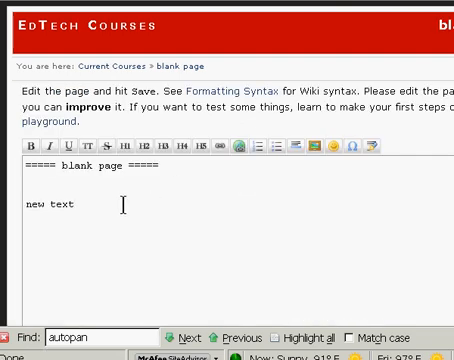
{"action": "scroll", "scroll_direction": "down", "scroll_amount": 3}
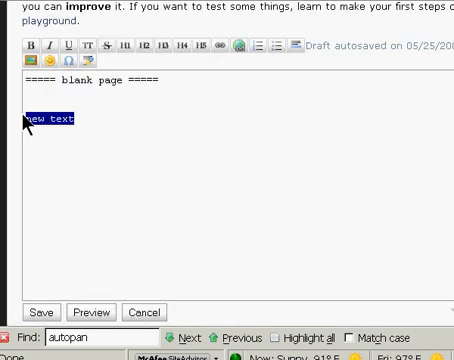
Add the line 'New text.' below the heading
{"action": "key", "text": "Delete"}
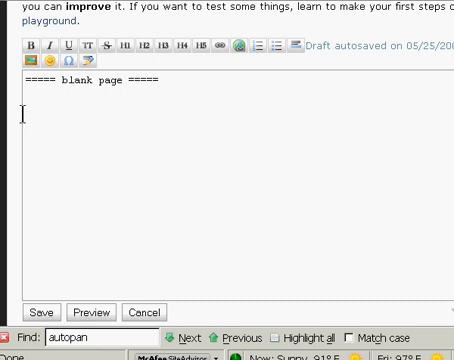
{"action": "type", "text": "New text."}
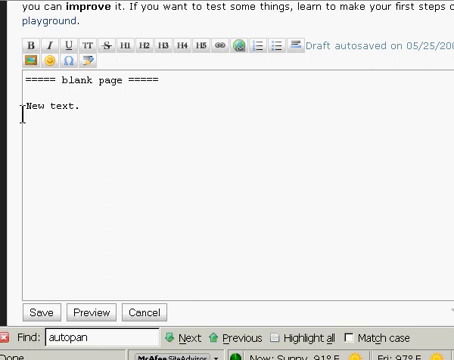
Add bullets 'First bulleted item', 'Second bulleted item' and nested 'sub bulleted item'
{"action": "type", "text": "*"}
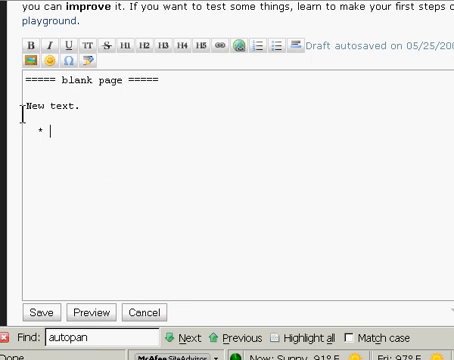
{"action": "type", "text": "F"}
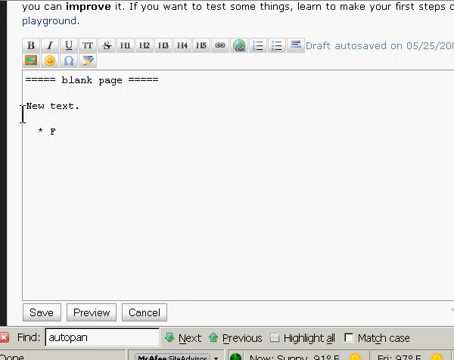
{"action": "type", "text": "irst bulleted"}
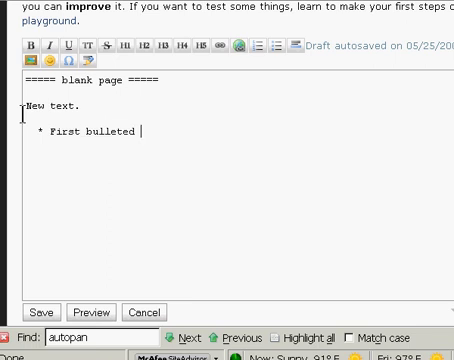
{"action": "type", "text": "item"}
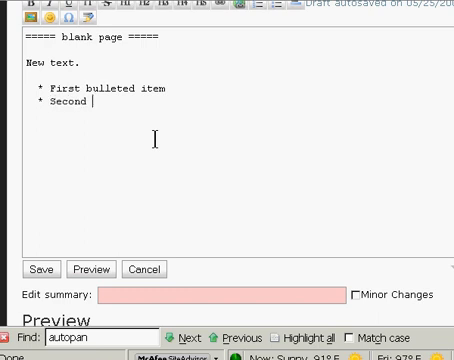
{"action": "type", "text": "bulleted item"}
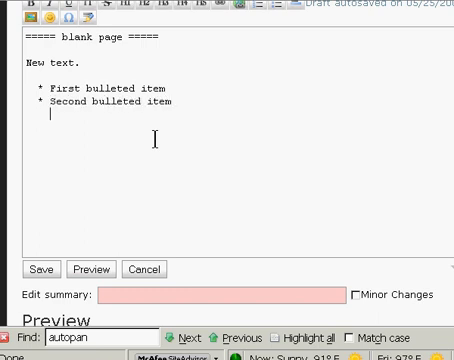
{"action": "type", "text": "8"}
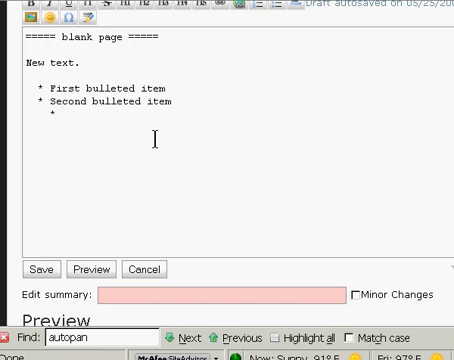
{"action": "type", "text": "sub"}
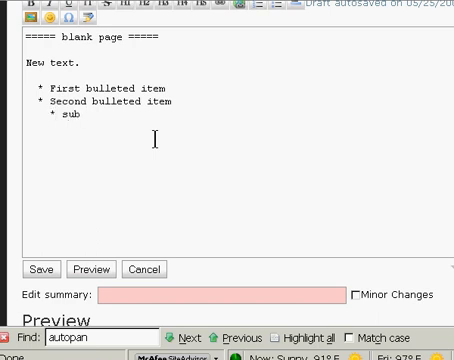
{"action": "type", "text": "bulleted item"}
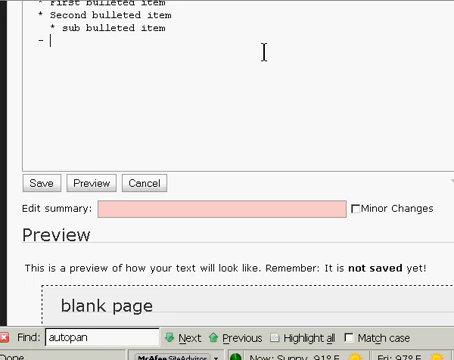
Add 'Ordered list' with nested 'Sub ordered' and 'bulleted within' items, then save
{"action": "type", "text": "Ordered list"}
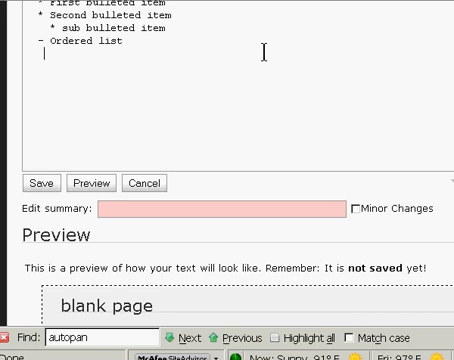
{"action": "type", "text": "-"}
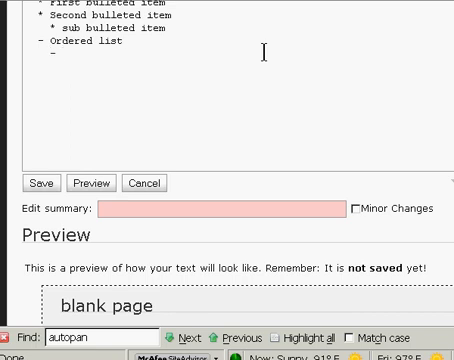
{"action": "type", "text": "Sub ordered"}
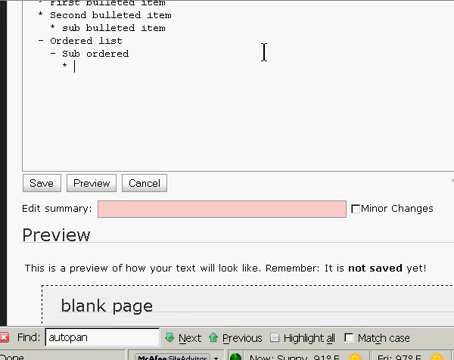
{"action": "type", "text": "bulleted within"}
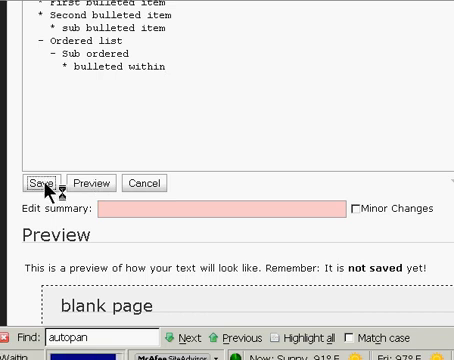
{"action": "left_click", "coordinate": [41, 182]}
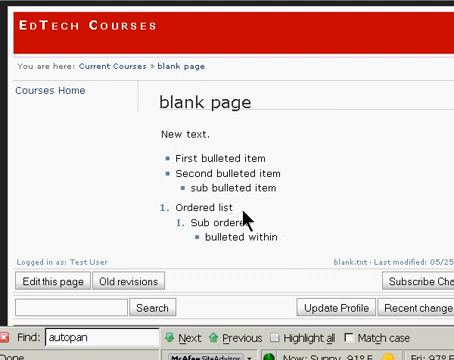
{"action": "mouse_move", "coordinate": [285, 221]}
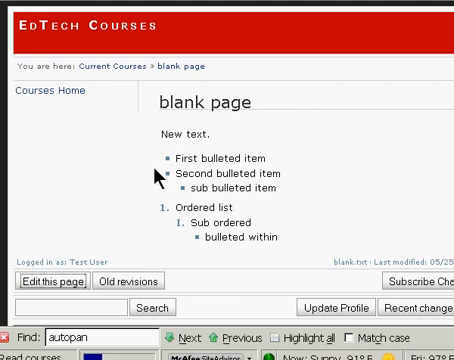
Indent 'New text.' with spaces to make it a preformatted block, save and view
{"action": "left_click", "coordinate": [55, 281]}
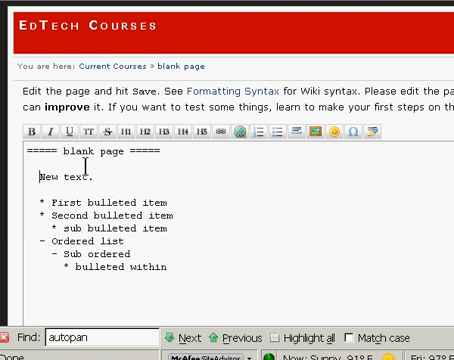
{"action": "scroll", "scroll_direction": "down", "scroll_amount": 3}
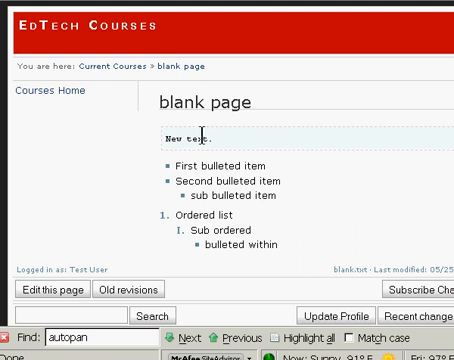
{"action": "mouse_move", "coordinate": [196, 253]}
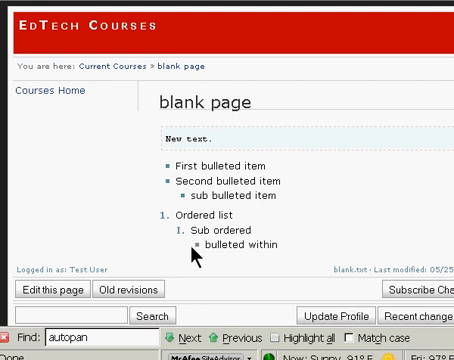